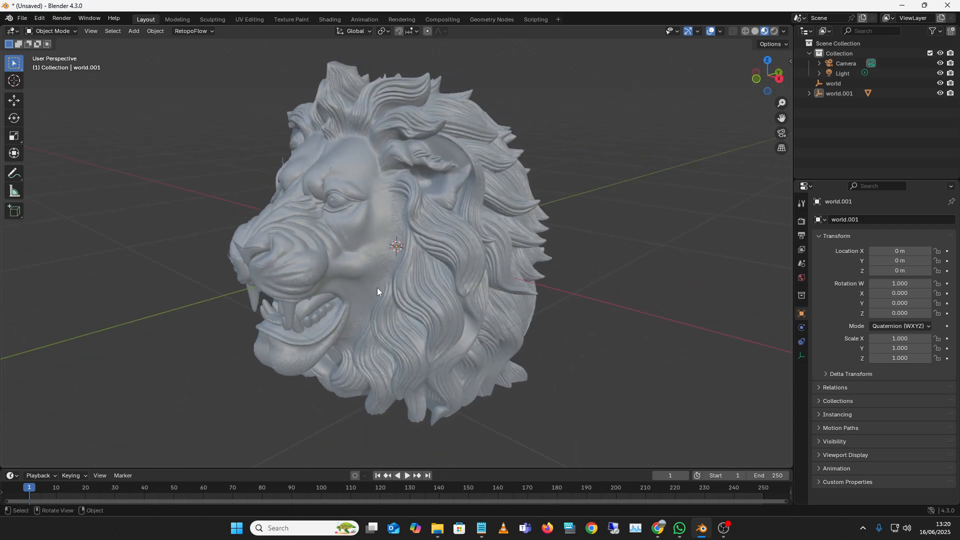
Bring up the Sparc3D demo tab and scroll through the lion-head photo and its two 3D meshes
click(658, 527)
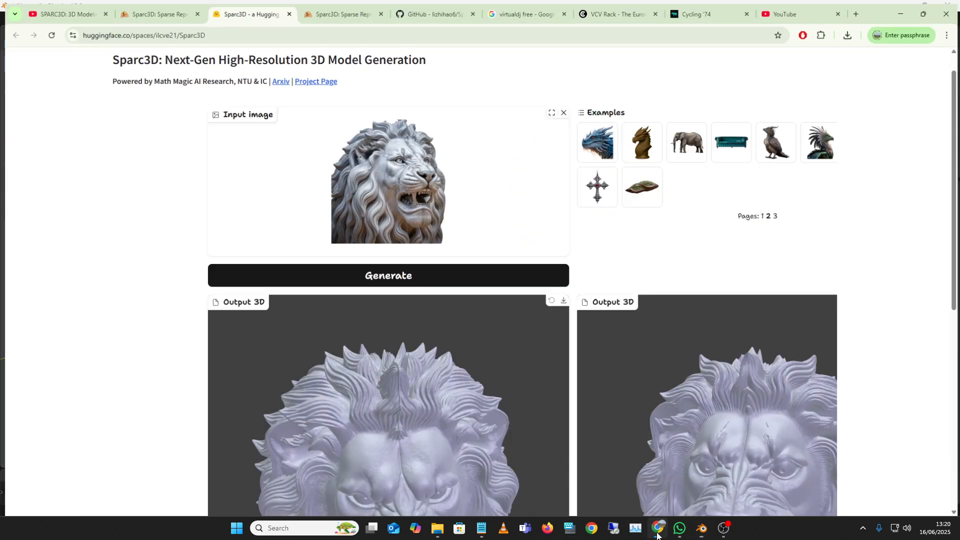
scroll(down, 3)
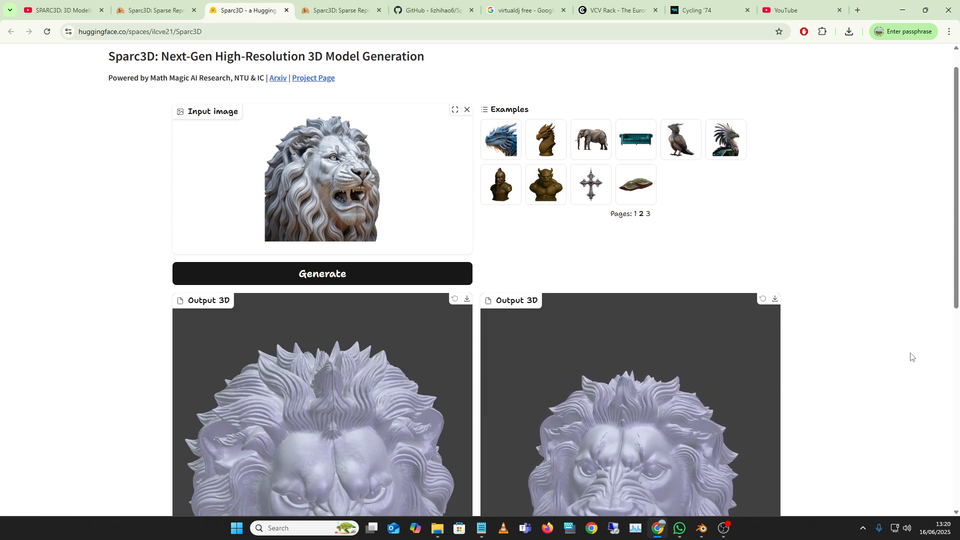
scroll(down, 3)
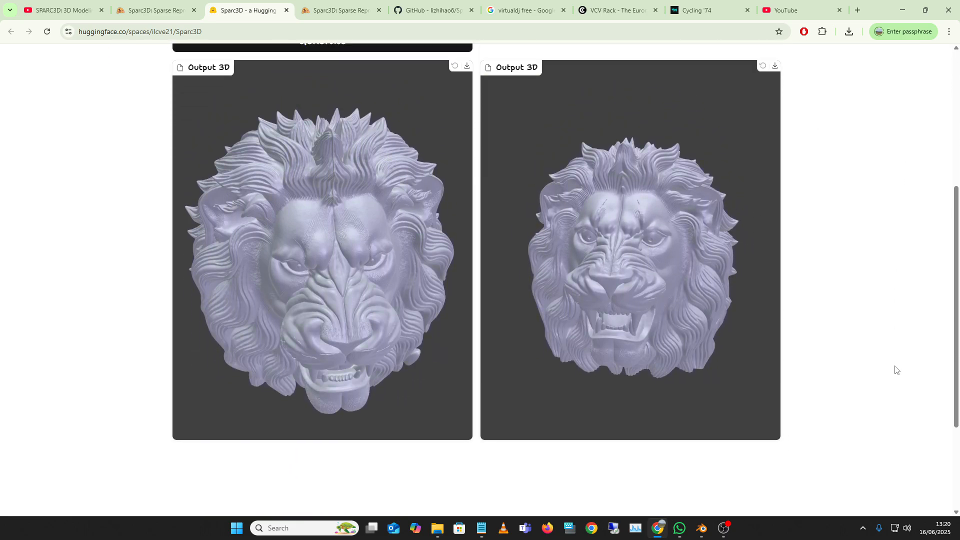
scroll(up, 3)
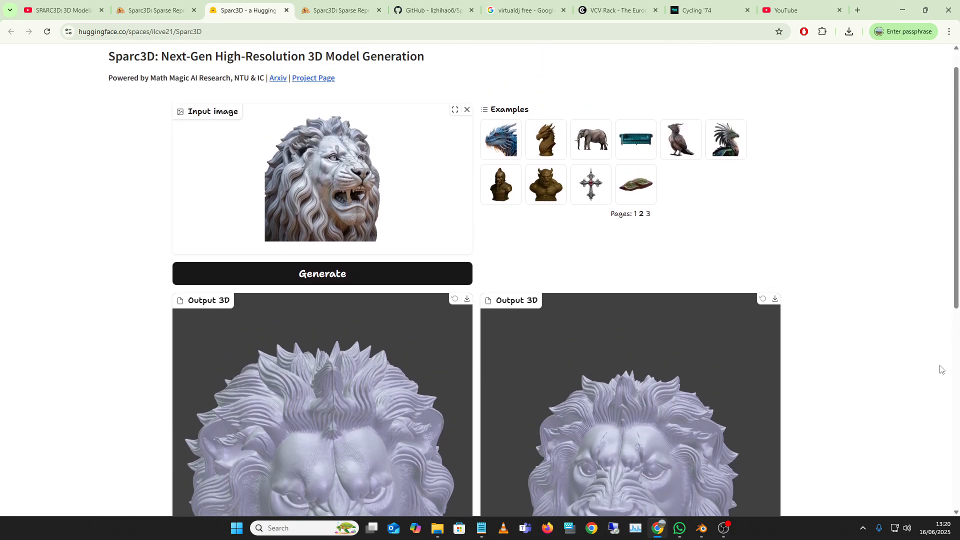
scroll(down, 3)
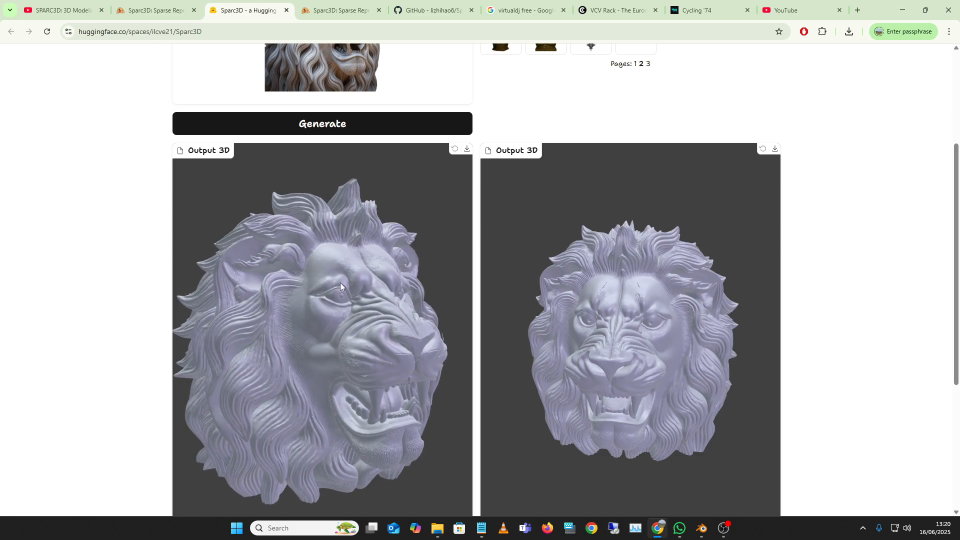
mouse_move(389, 264)
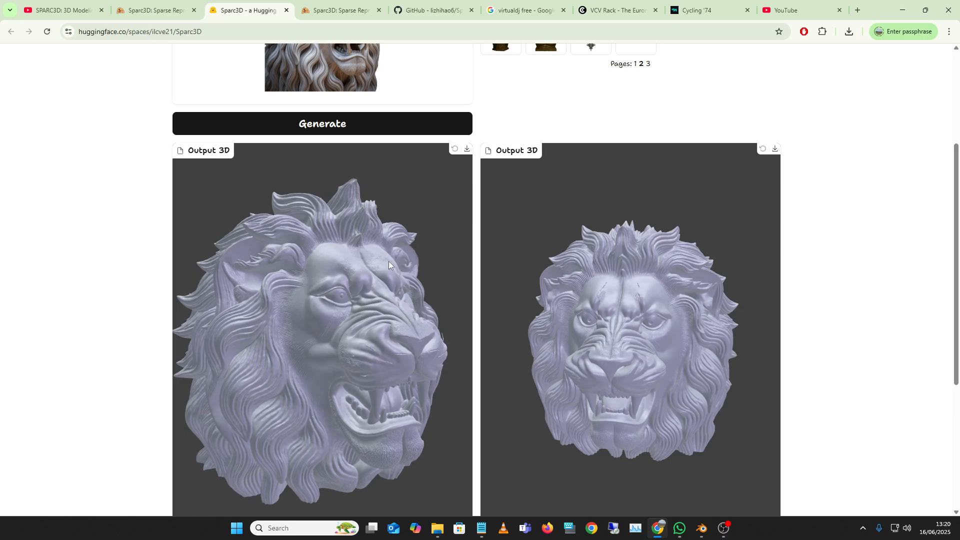
scroll(up, 3)
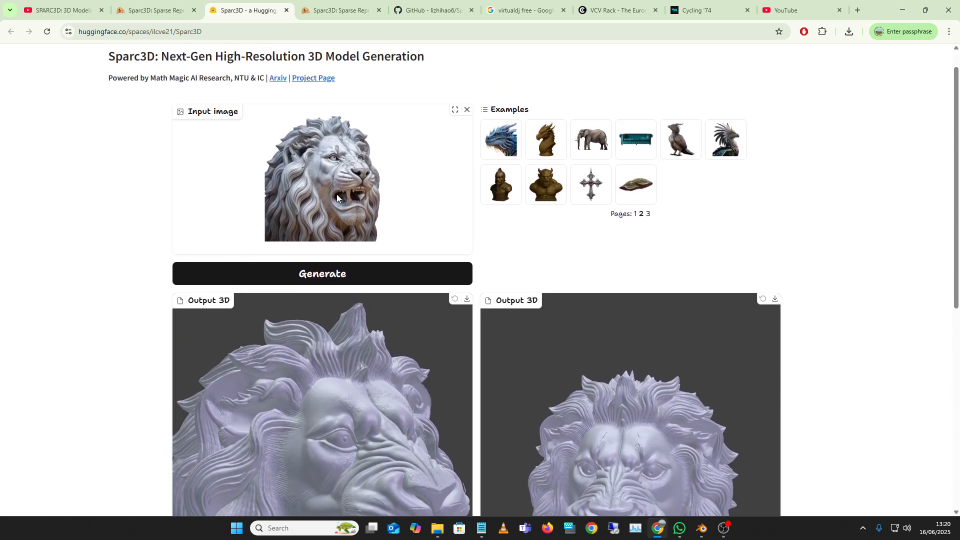
mouse_move(397, 454)
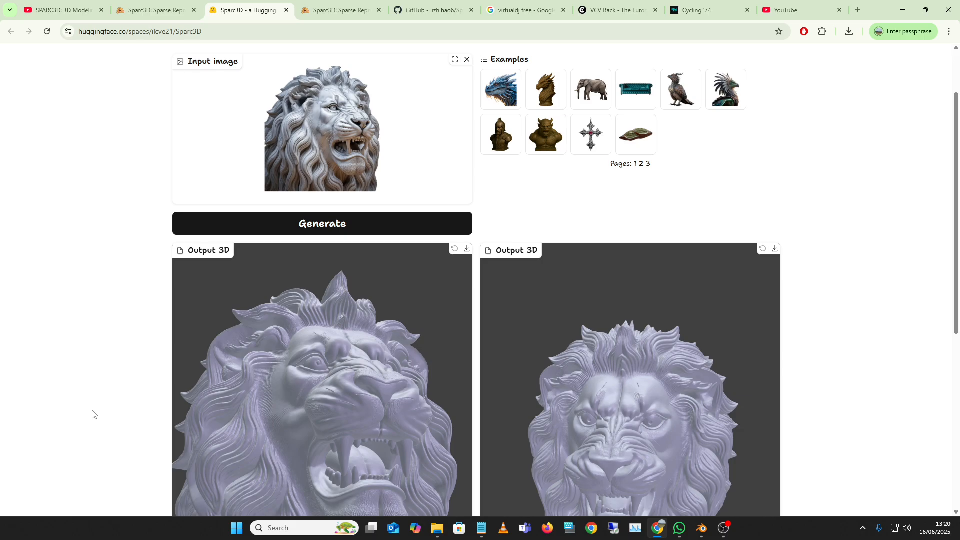
scroll(down, 3)
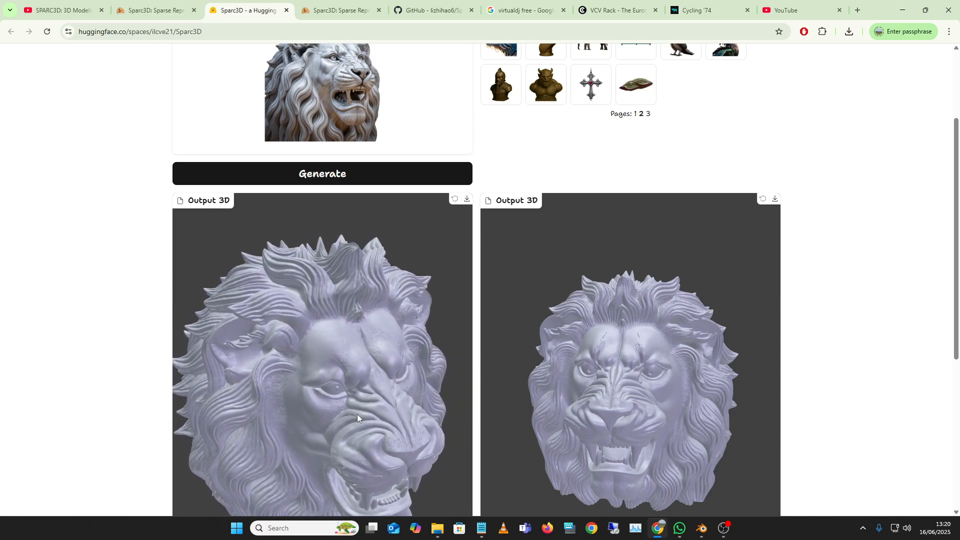
mouse_move(422, 439)
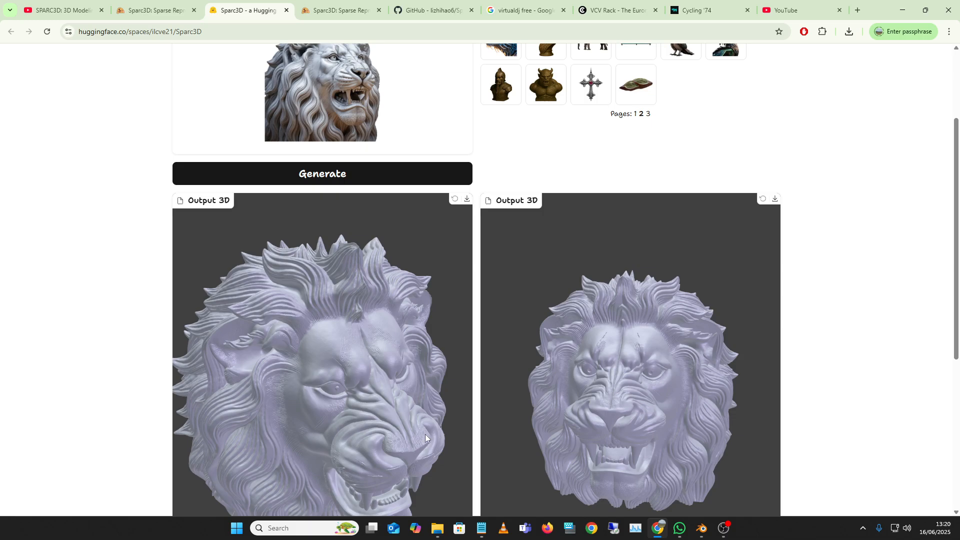
mouse_move(337, 355)
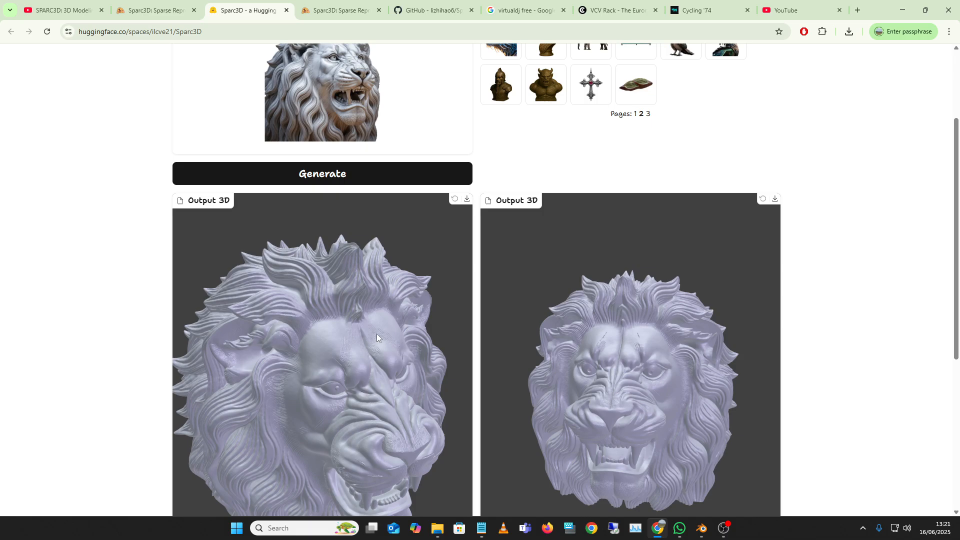
mouse_move(393, 401)
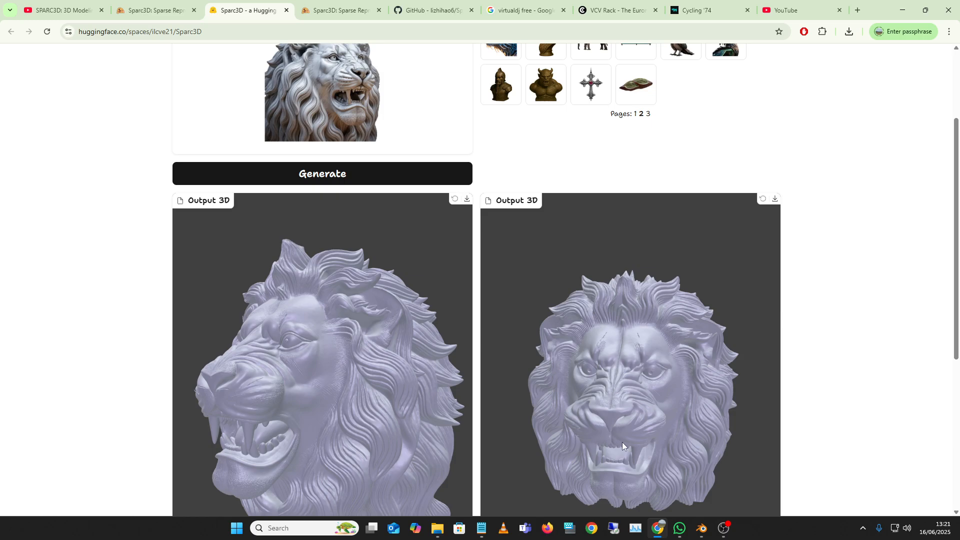
mouse_move(659, 440)
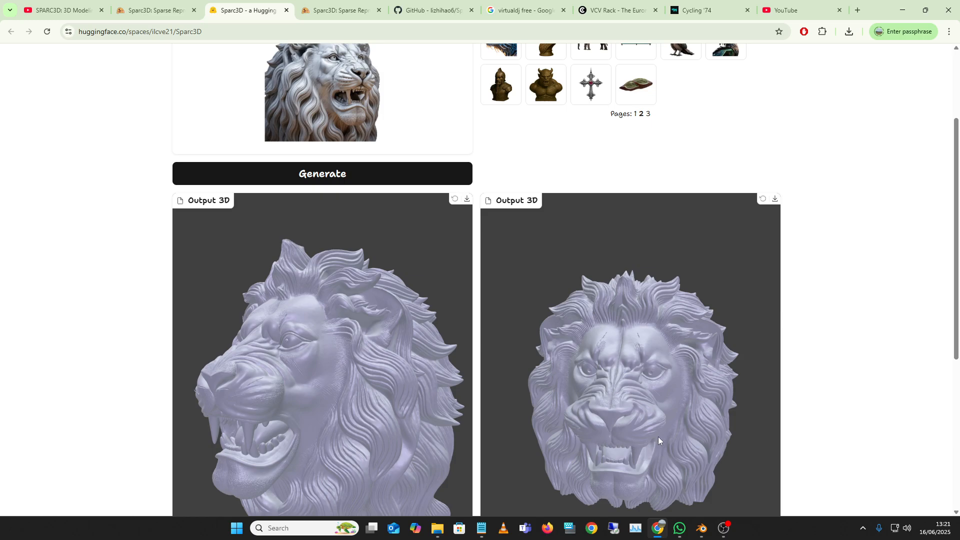